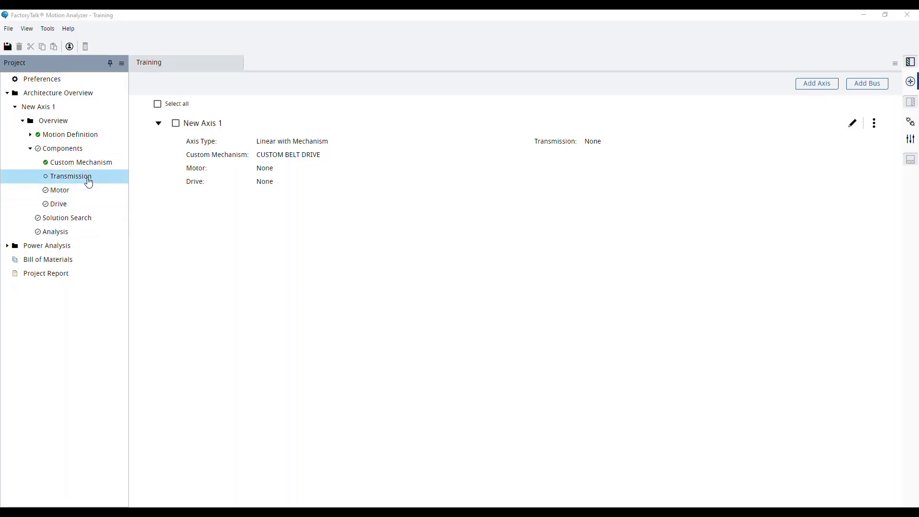
Select Transmission under New Axis 1 Components to show the transmission types.
{"action": "left_click", "coordinate": [72, 176]}
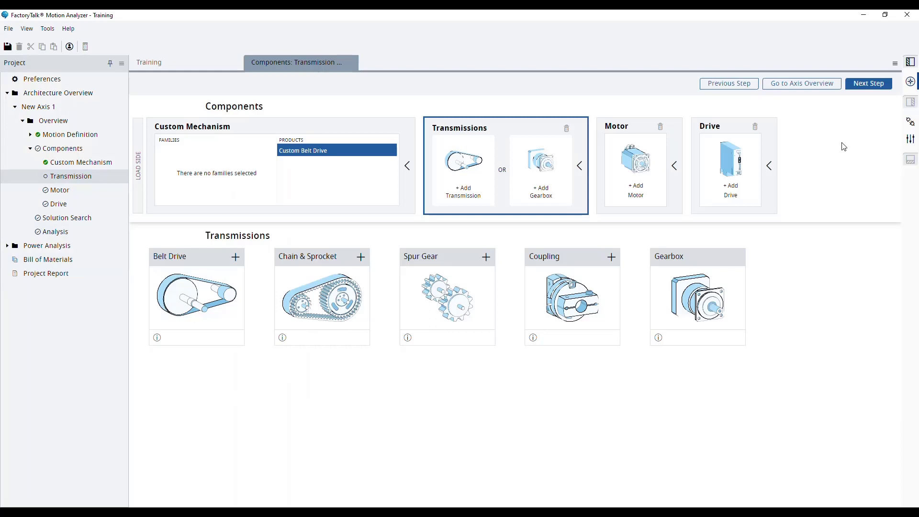
{"action": "mouse_move", "coordinate": [909, 124]}
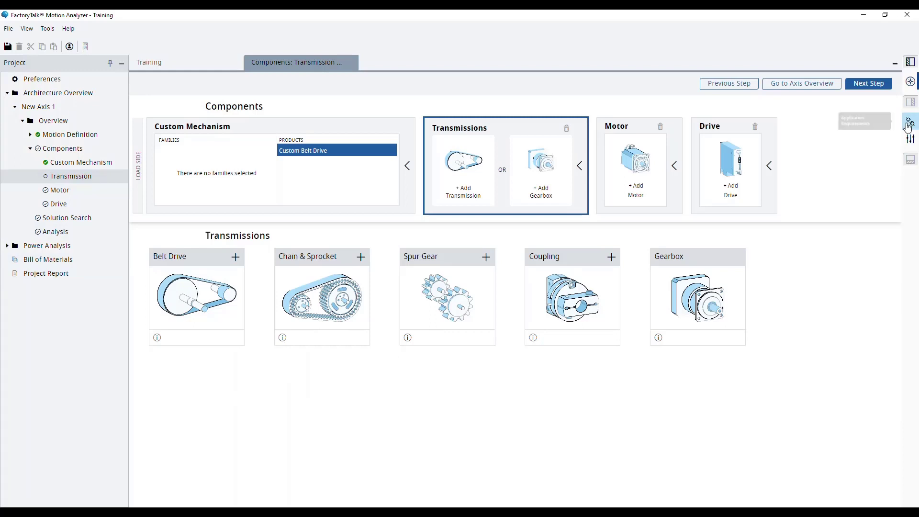
{"action": "left_click", "coordinate": [910, 122]}
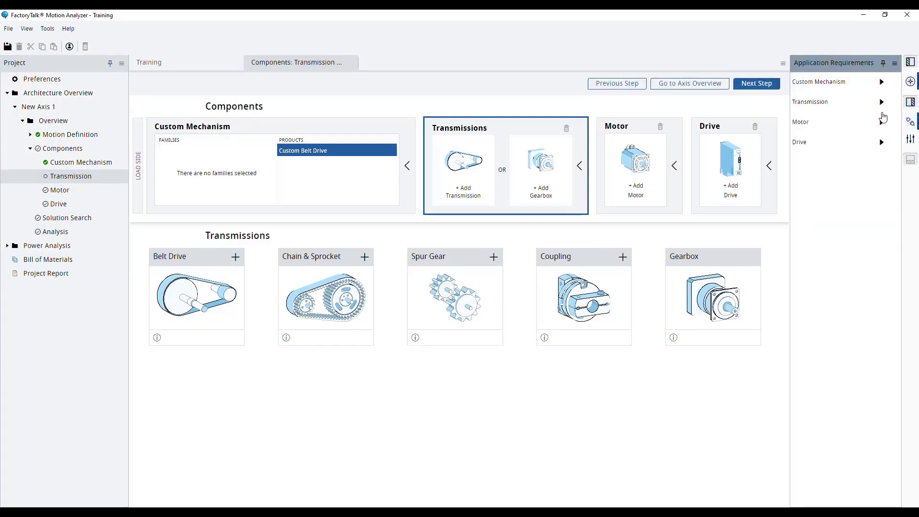
{"action": "left_click", "coordinate": [881, 101]}
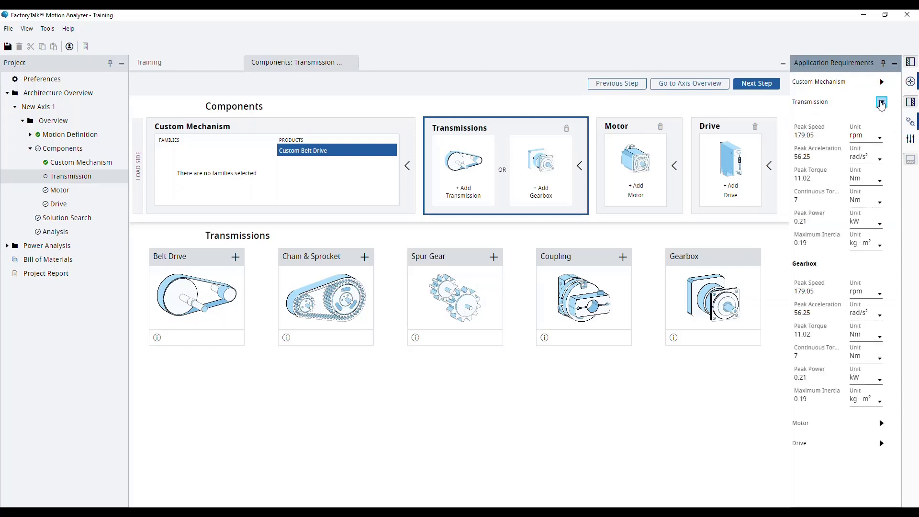
{"action": "left_click", "coordinate": [880, 101]}
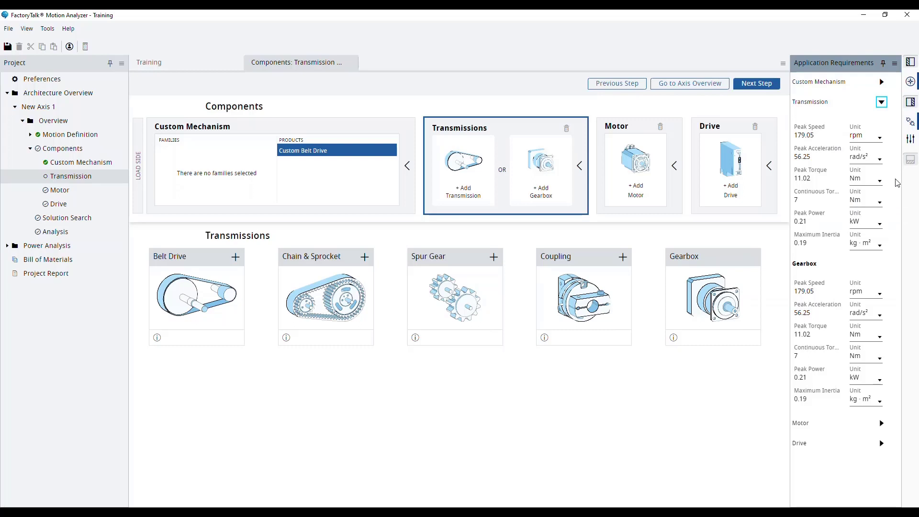
{"action": "mouse_move", "coordinate": [905, 127]}
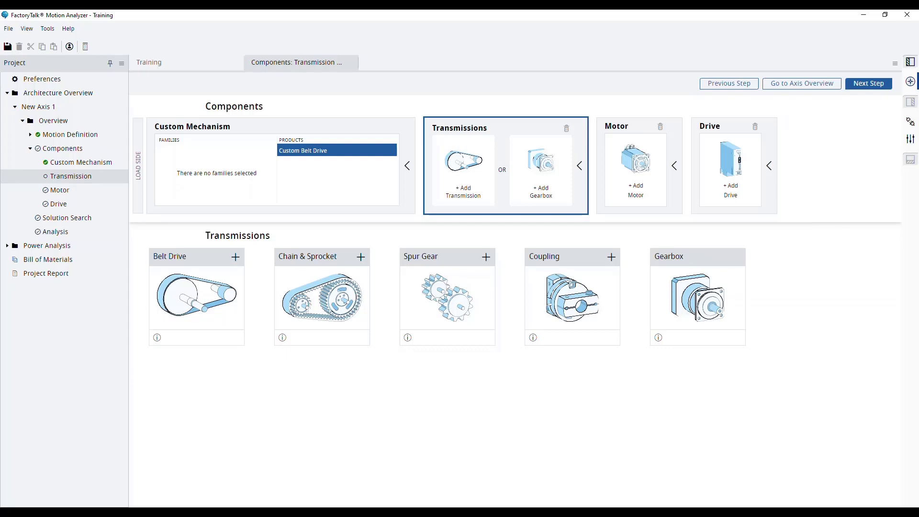
{"action": "mouse_move", "coordinate": [224, 269]}
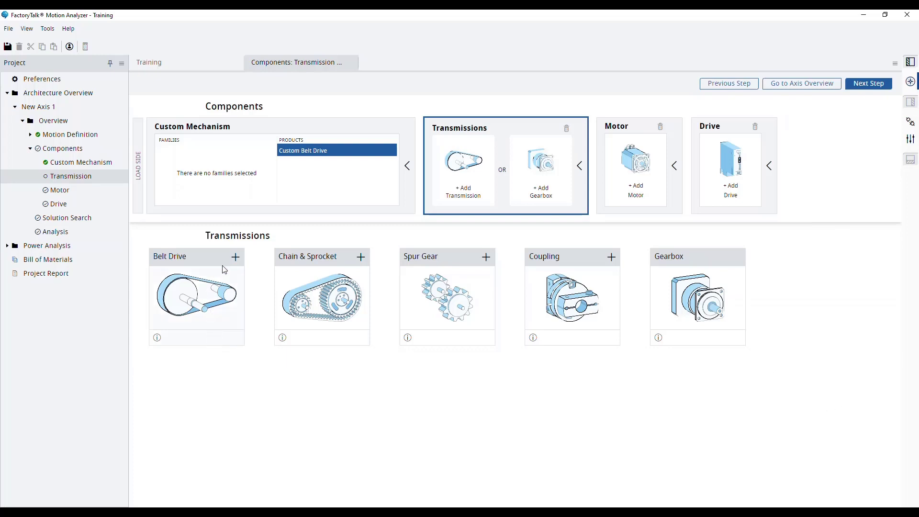
Add a Belt Drive to the Transmissions slot (default ratio 1, efficiency 1).
{"action": "left_click", "coordinate": [236, 257]}
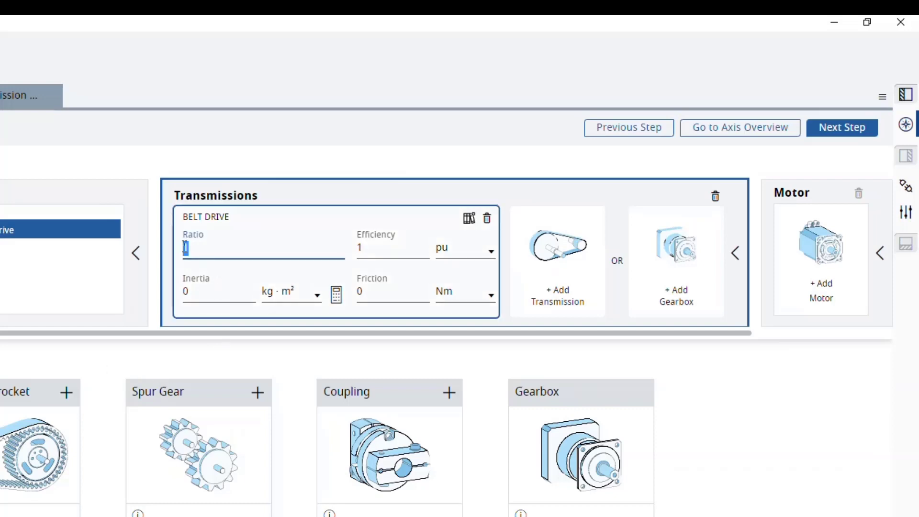
Enter ratio 3, efficiency 95 %, inertia 0.05 kg·cm² and friction 0.2 Nm for the belt drive.
{"action": "type", "text": "3"}
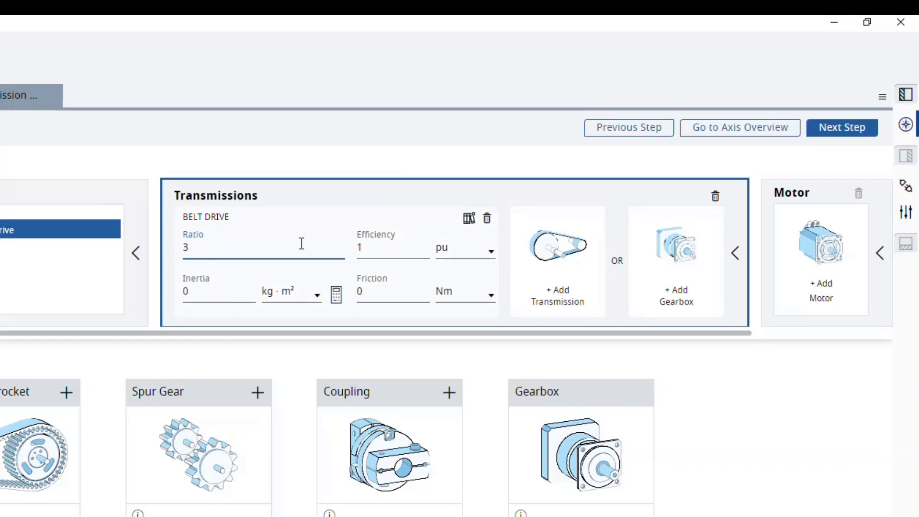
{"action": "left_click", "coordinate": [491, 252]}
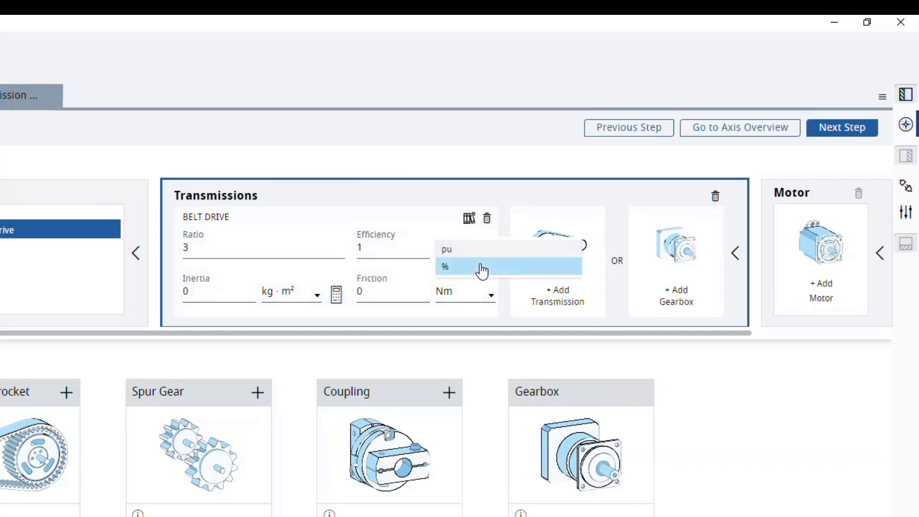
{"action": "left_click", "coordinate": [445, 267]}
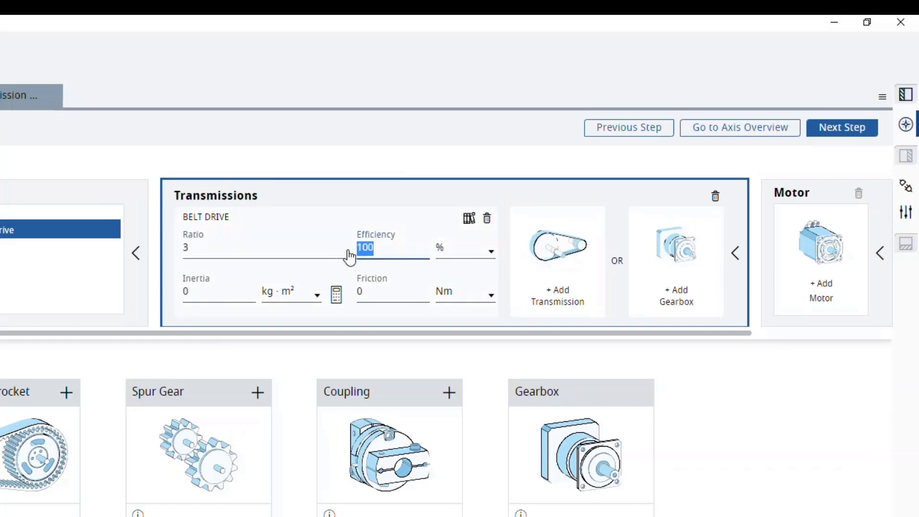
{"action": "type", "text": "95"}
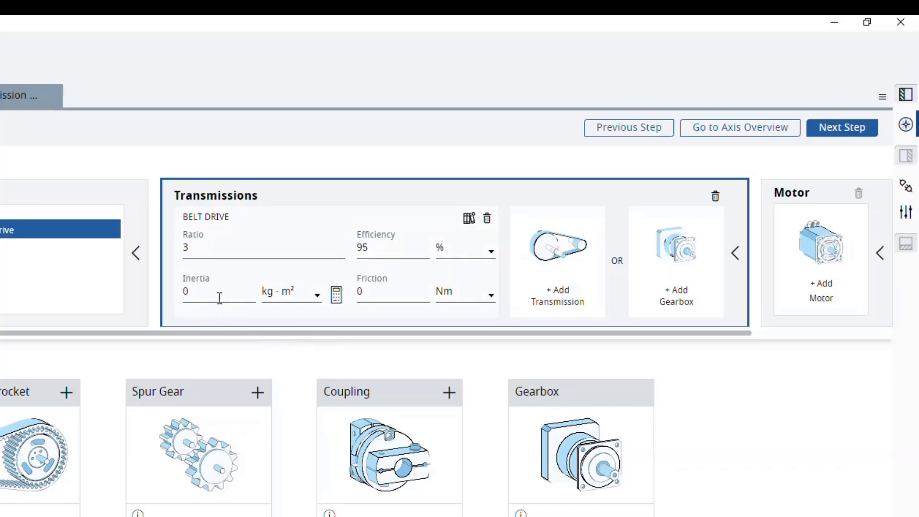
{"action": "left_click", "coordinate": [315, 292]}
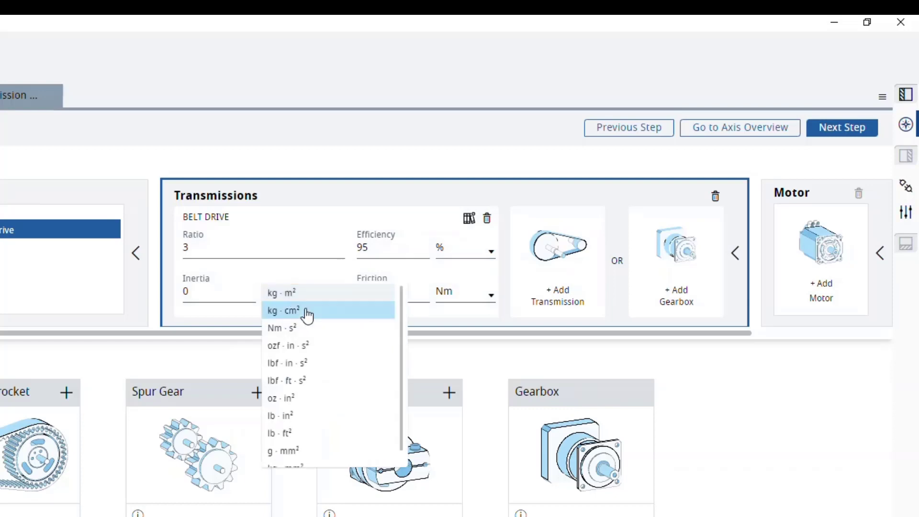
{"action": "left_click", "coordinate": [288, 310]}
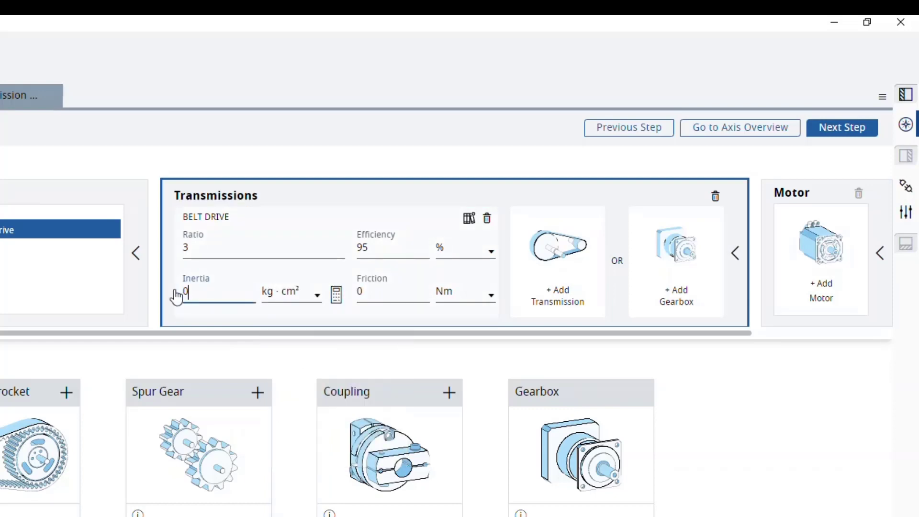
{"action": "type", "text": "0.05"}
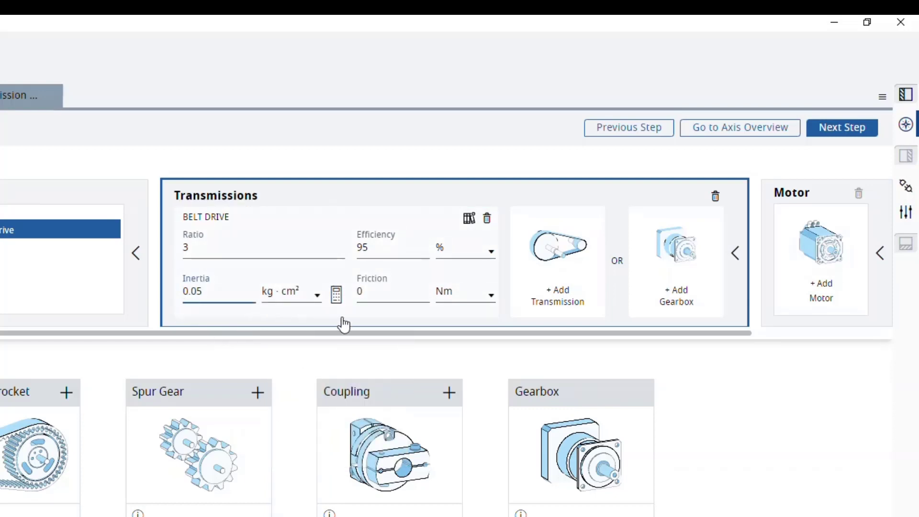
{"action": "left_click", "coordinate": [393, 291]}
{"action": "type", "text": ".2"}
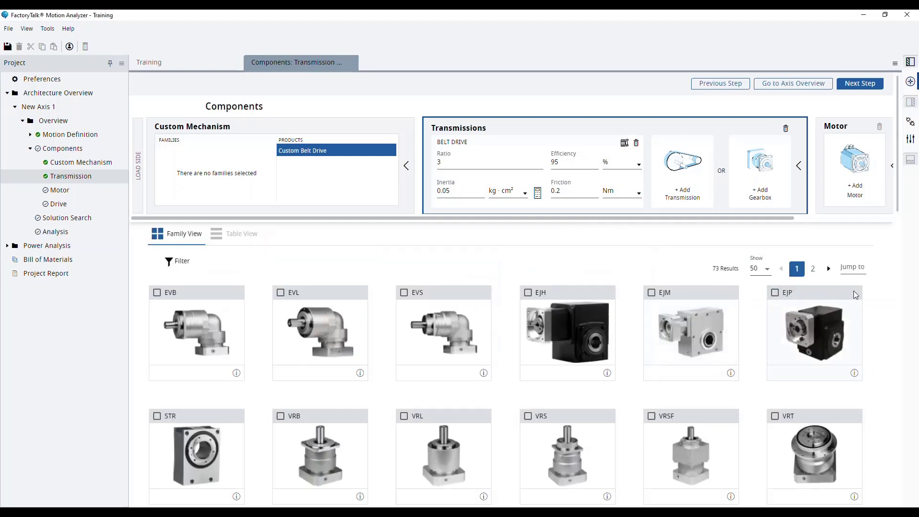
Scroll the gearbox Family View grid to its end, past NP, NVH, SK to SP and SPC.
{"action": "scroll", "scroll_direction": "down", "scroll_amount": 3}
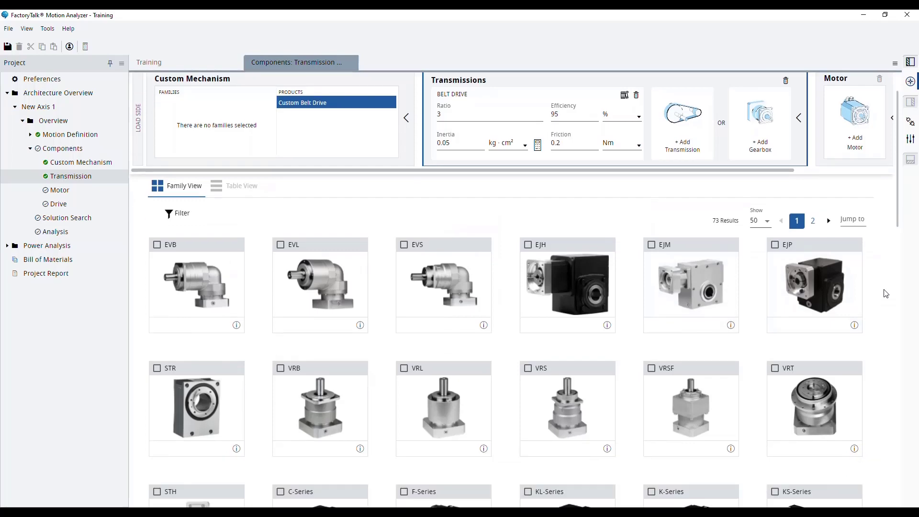
{"action": "scroll", "scroll_direction": "down", "scroll_amount": 3}
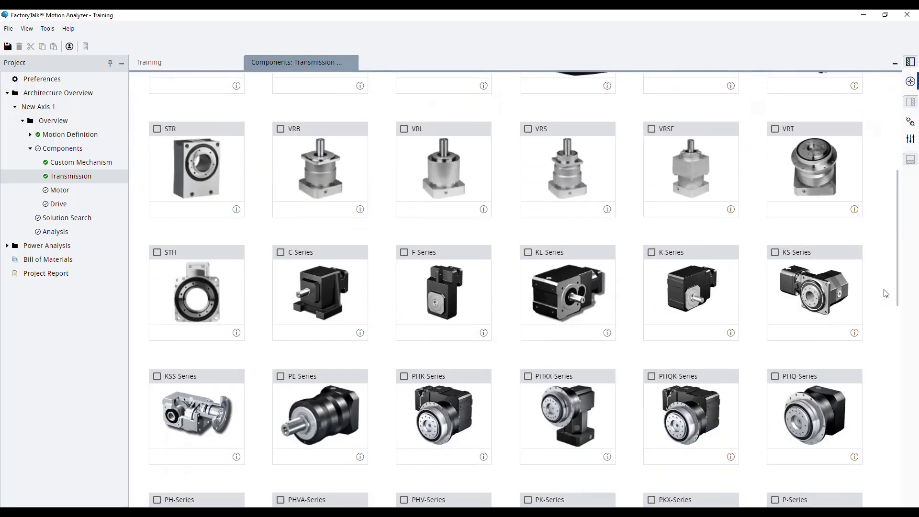
{"action": "scroll", "scroll_direction": "down", "scroll_amount": 3}
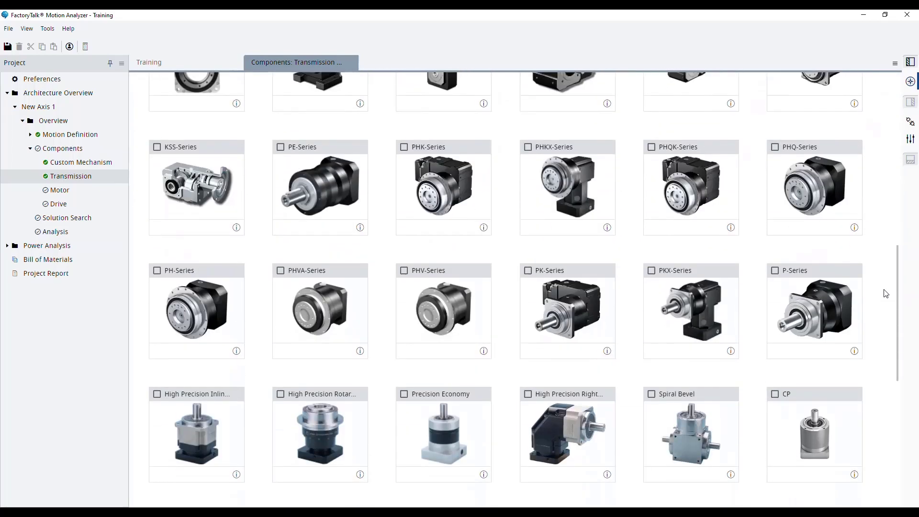
{"action": "scroll", "scroll_direction": "down", "scroll_amount": 3}
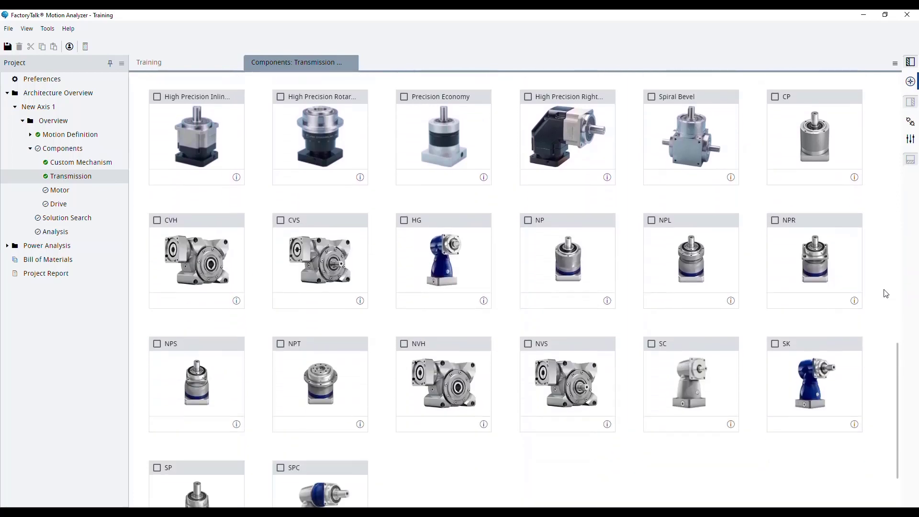
{"action": "scroll", "scroll_direction": "down", "scroll_amount": 3}
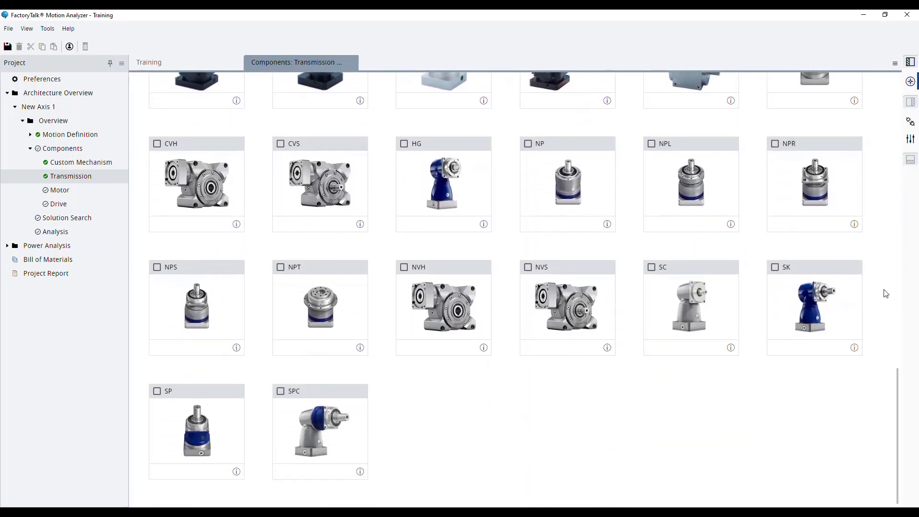